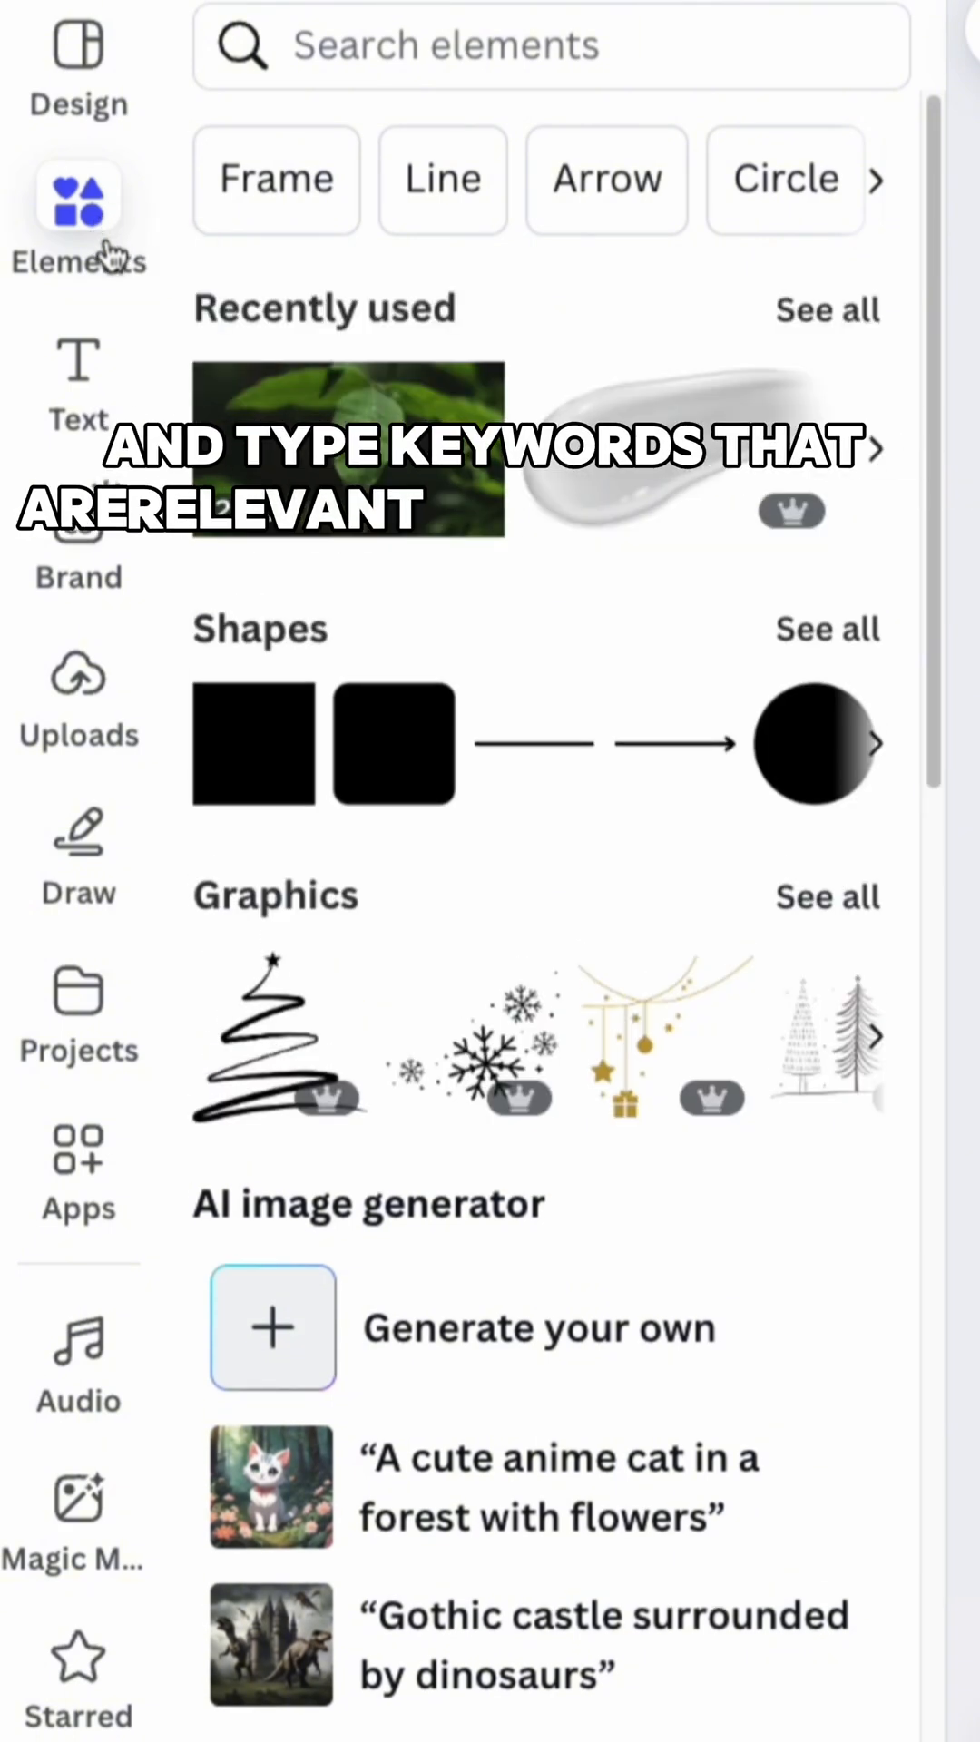
Search elements for 'nature leaves' and filter the results to videos
type("nat")
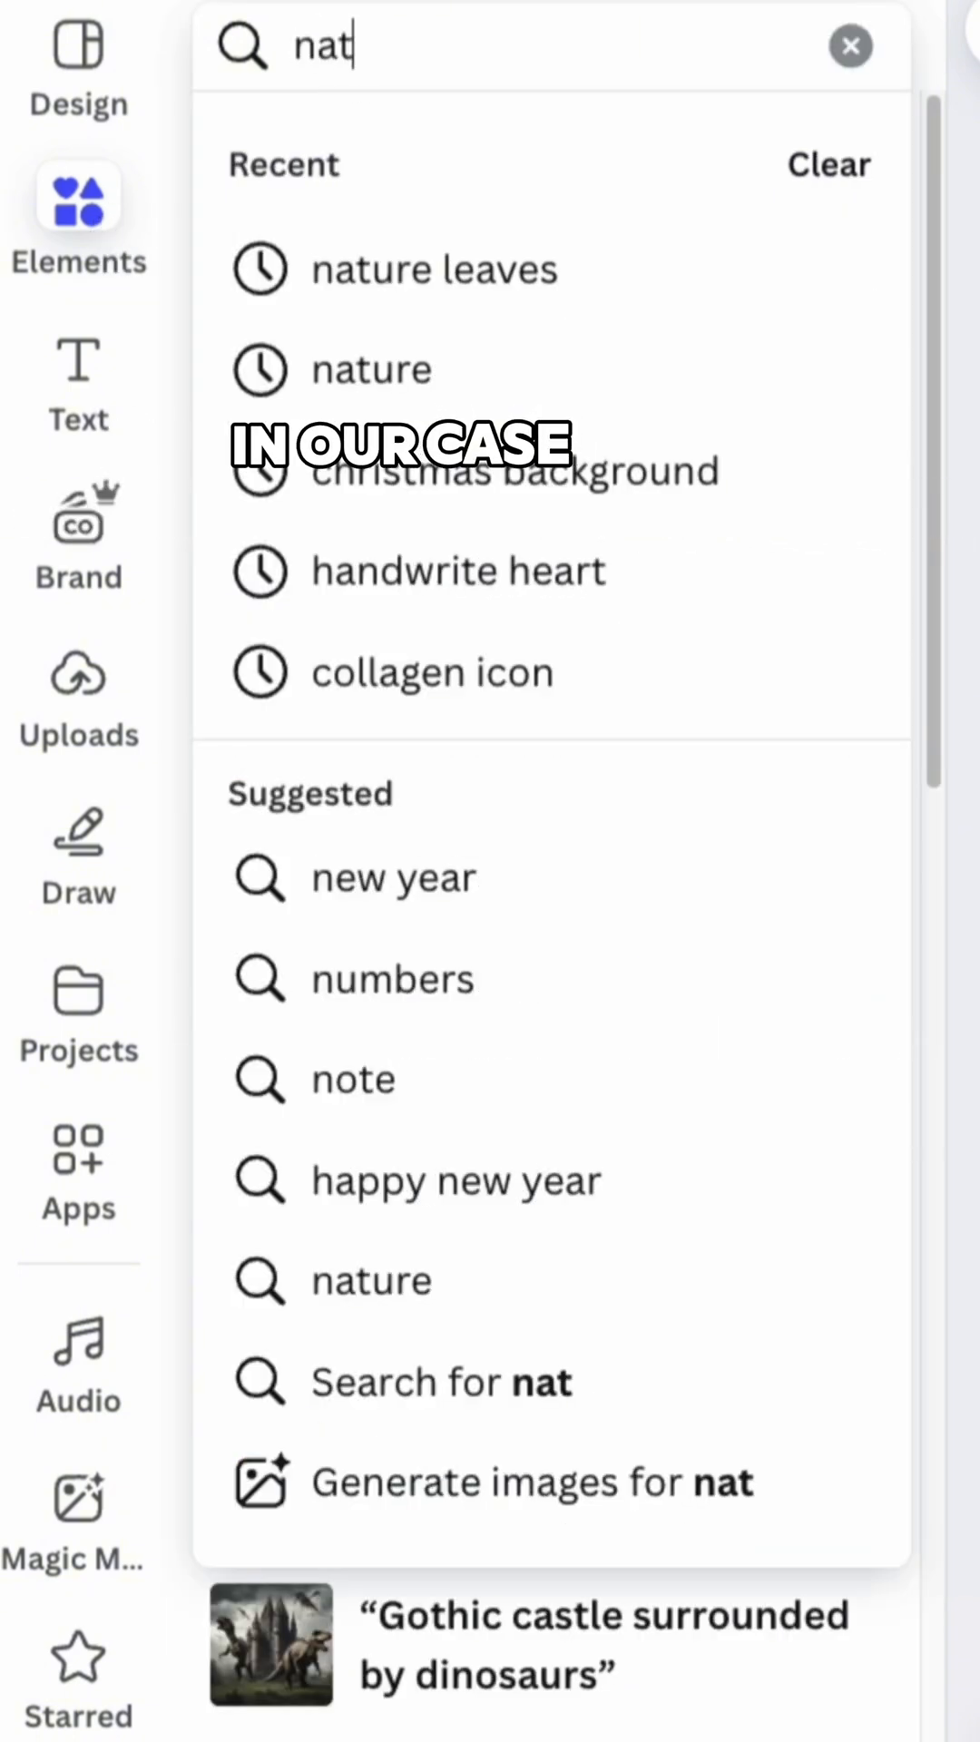
left_click(433, 267)
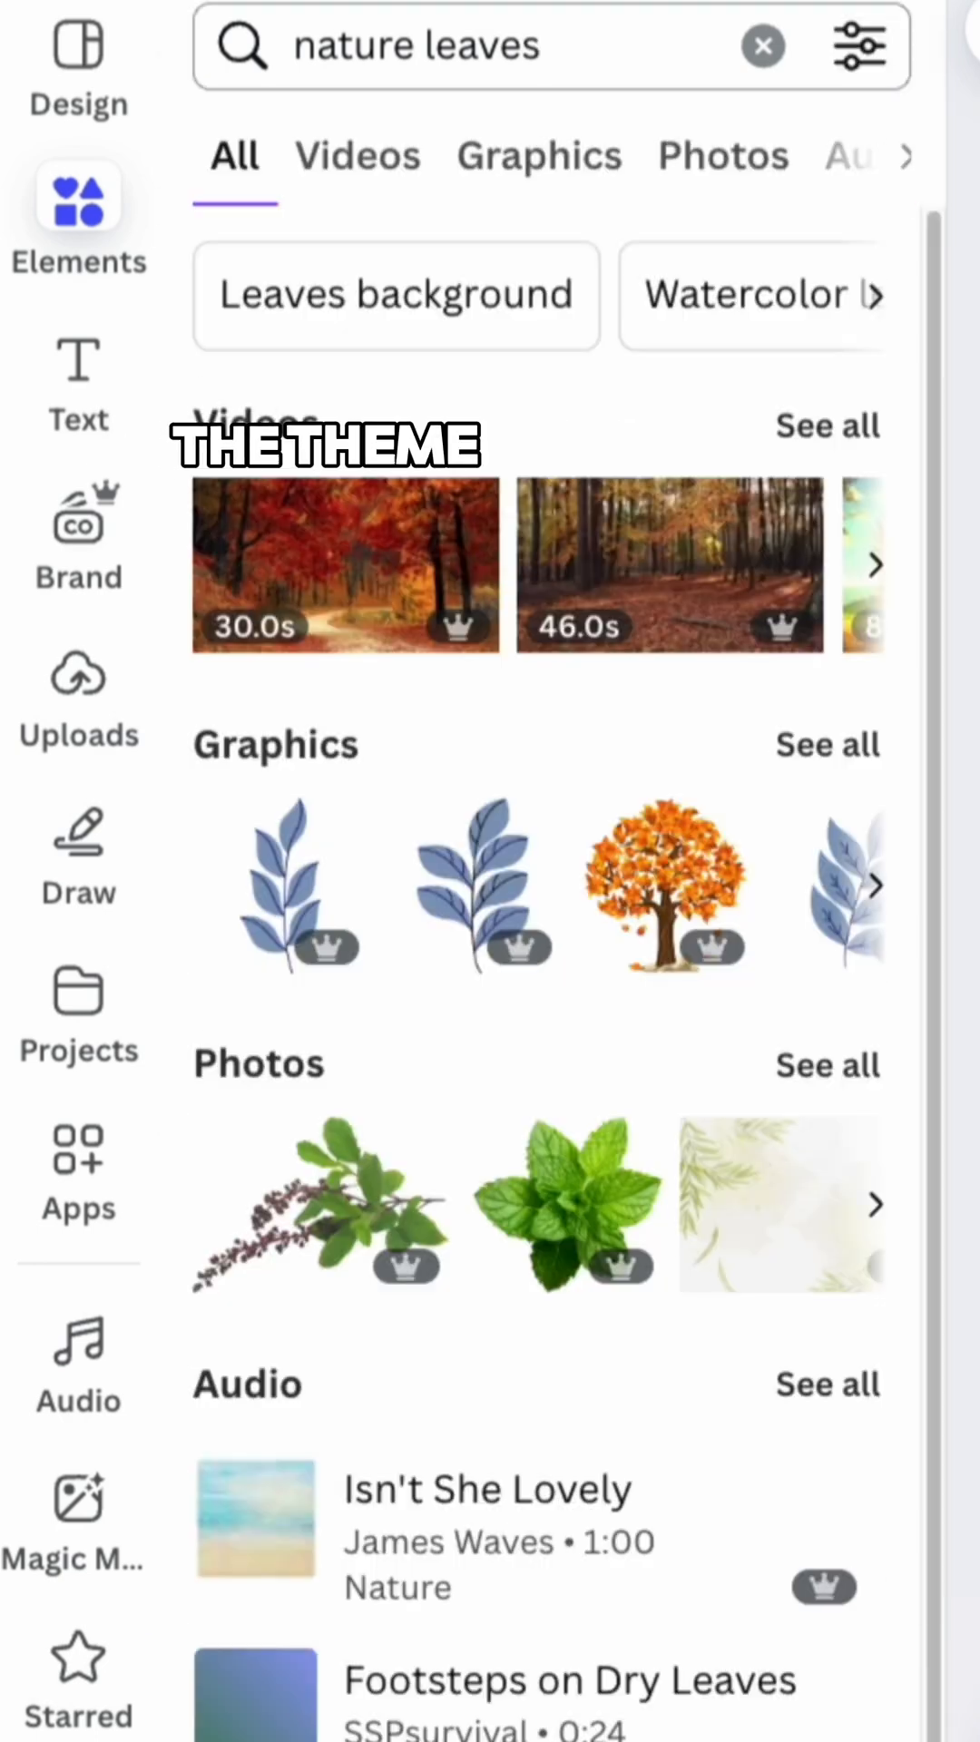
left_click(356, 154)
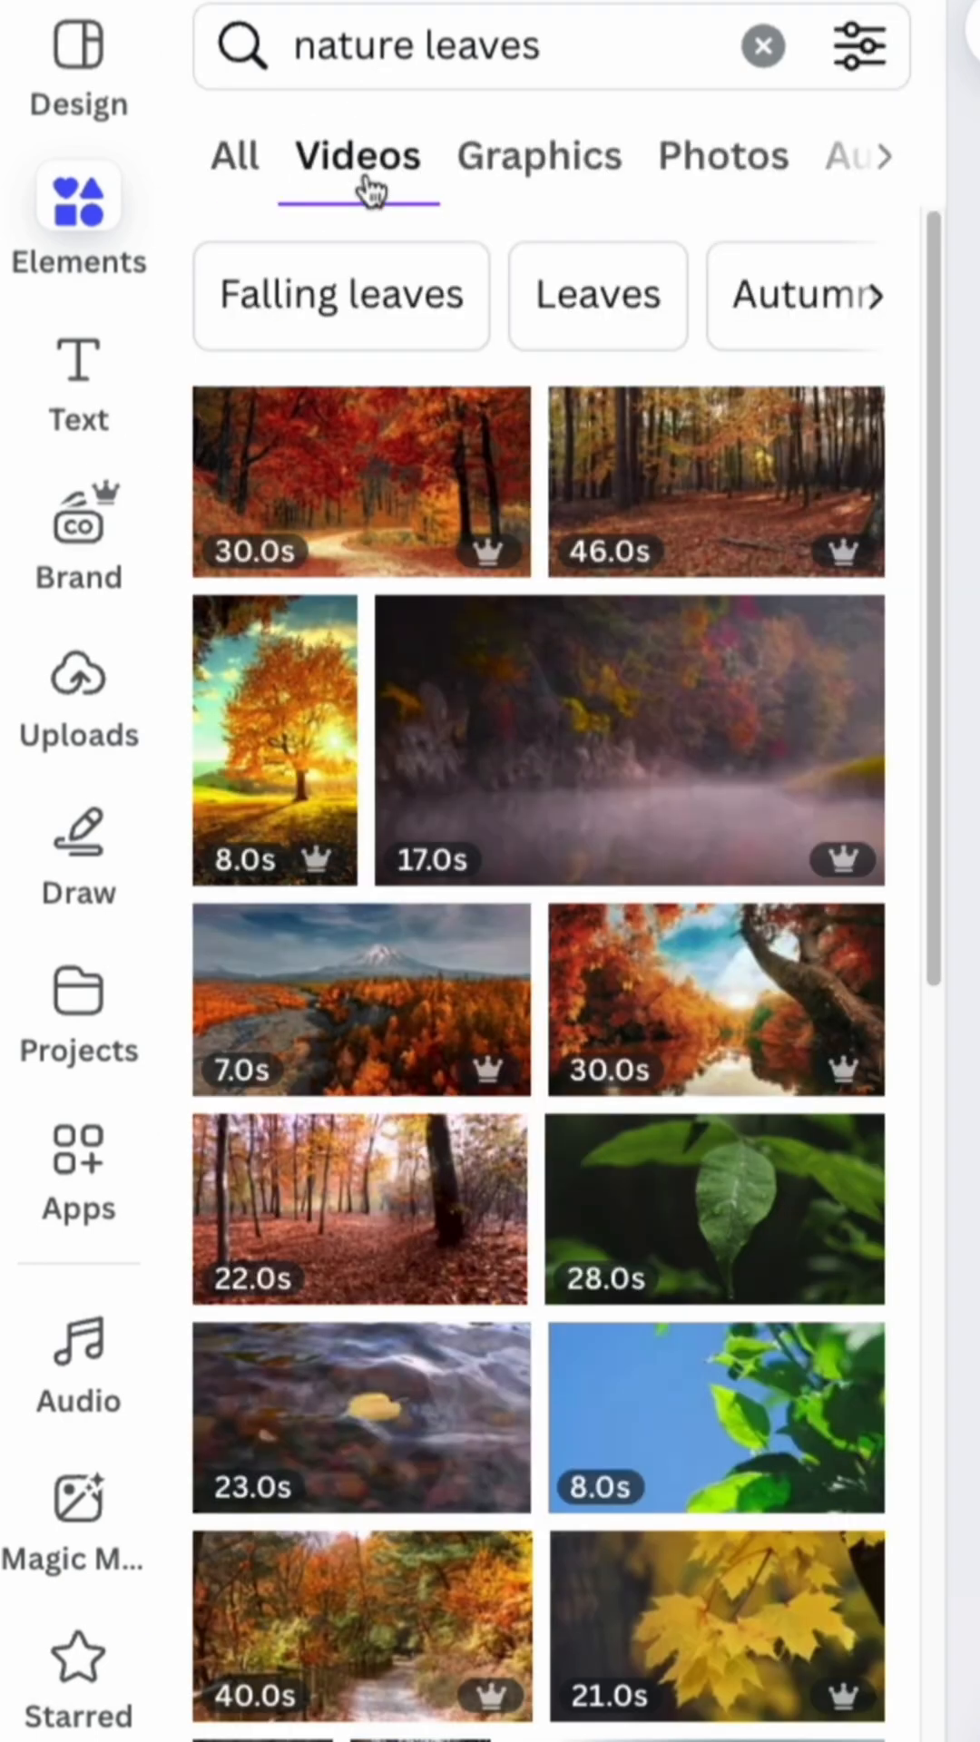
scroll("down", 3)
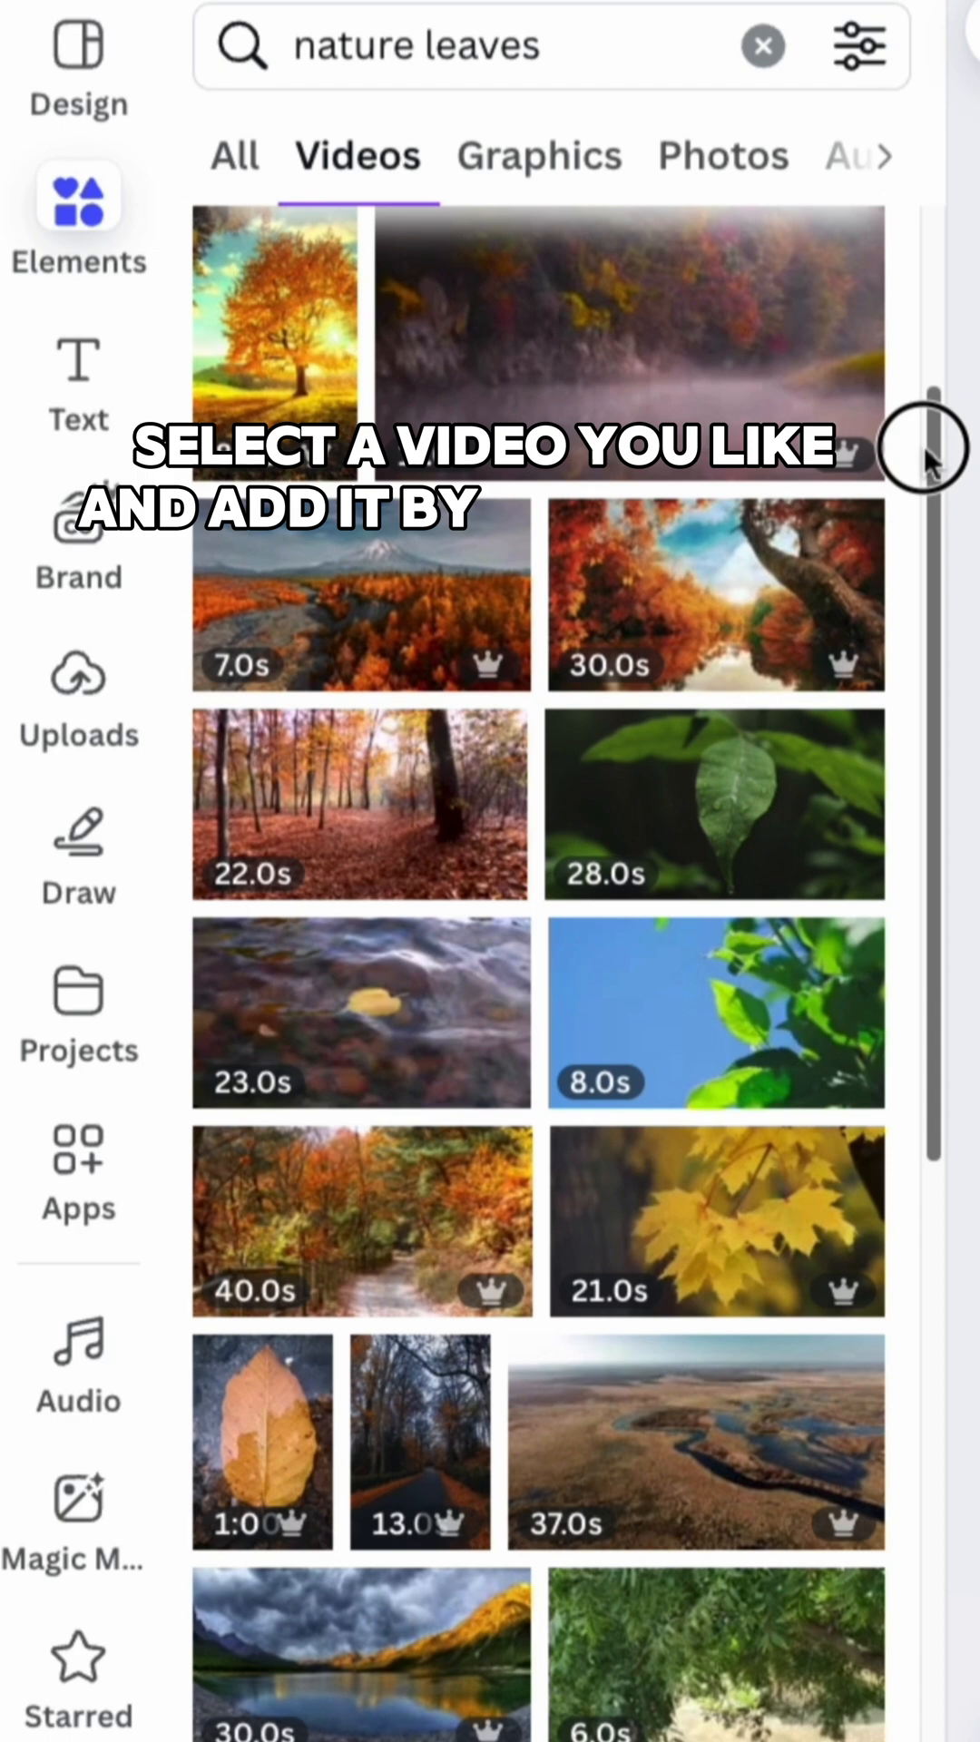
Add the dewy green leaf video to the slide and start a heading for the logo
left_click(715, 802)
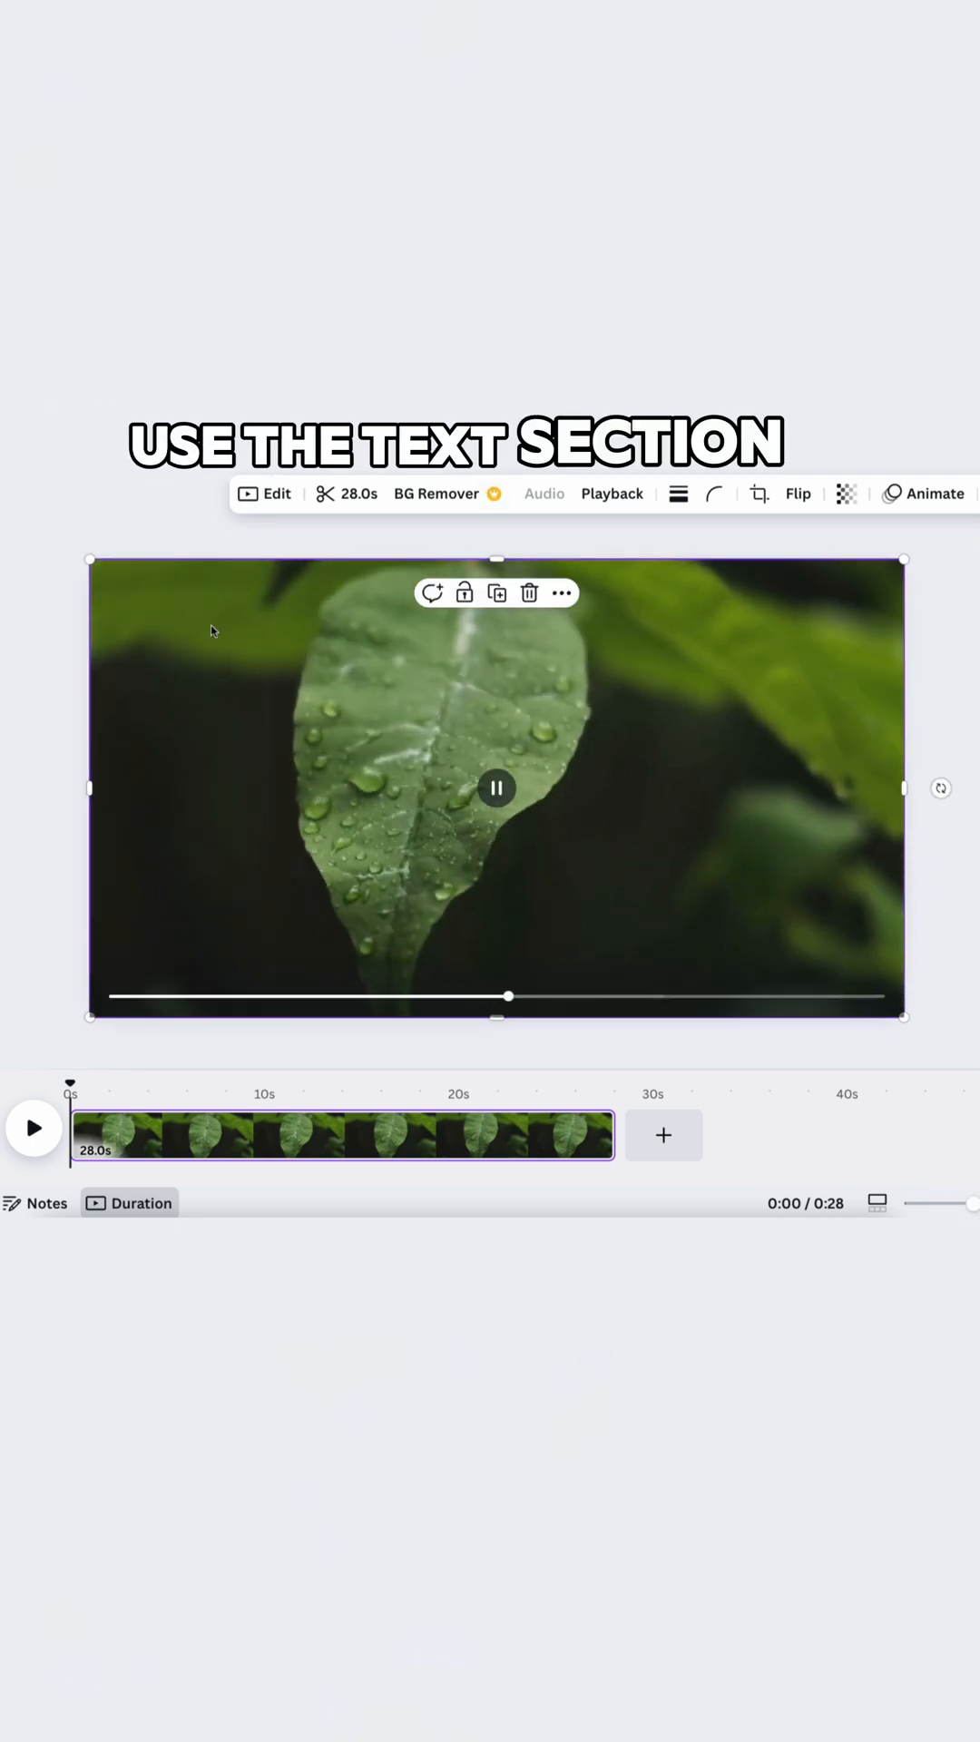
left_click(79, 395)
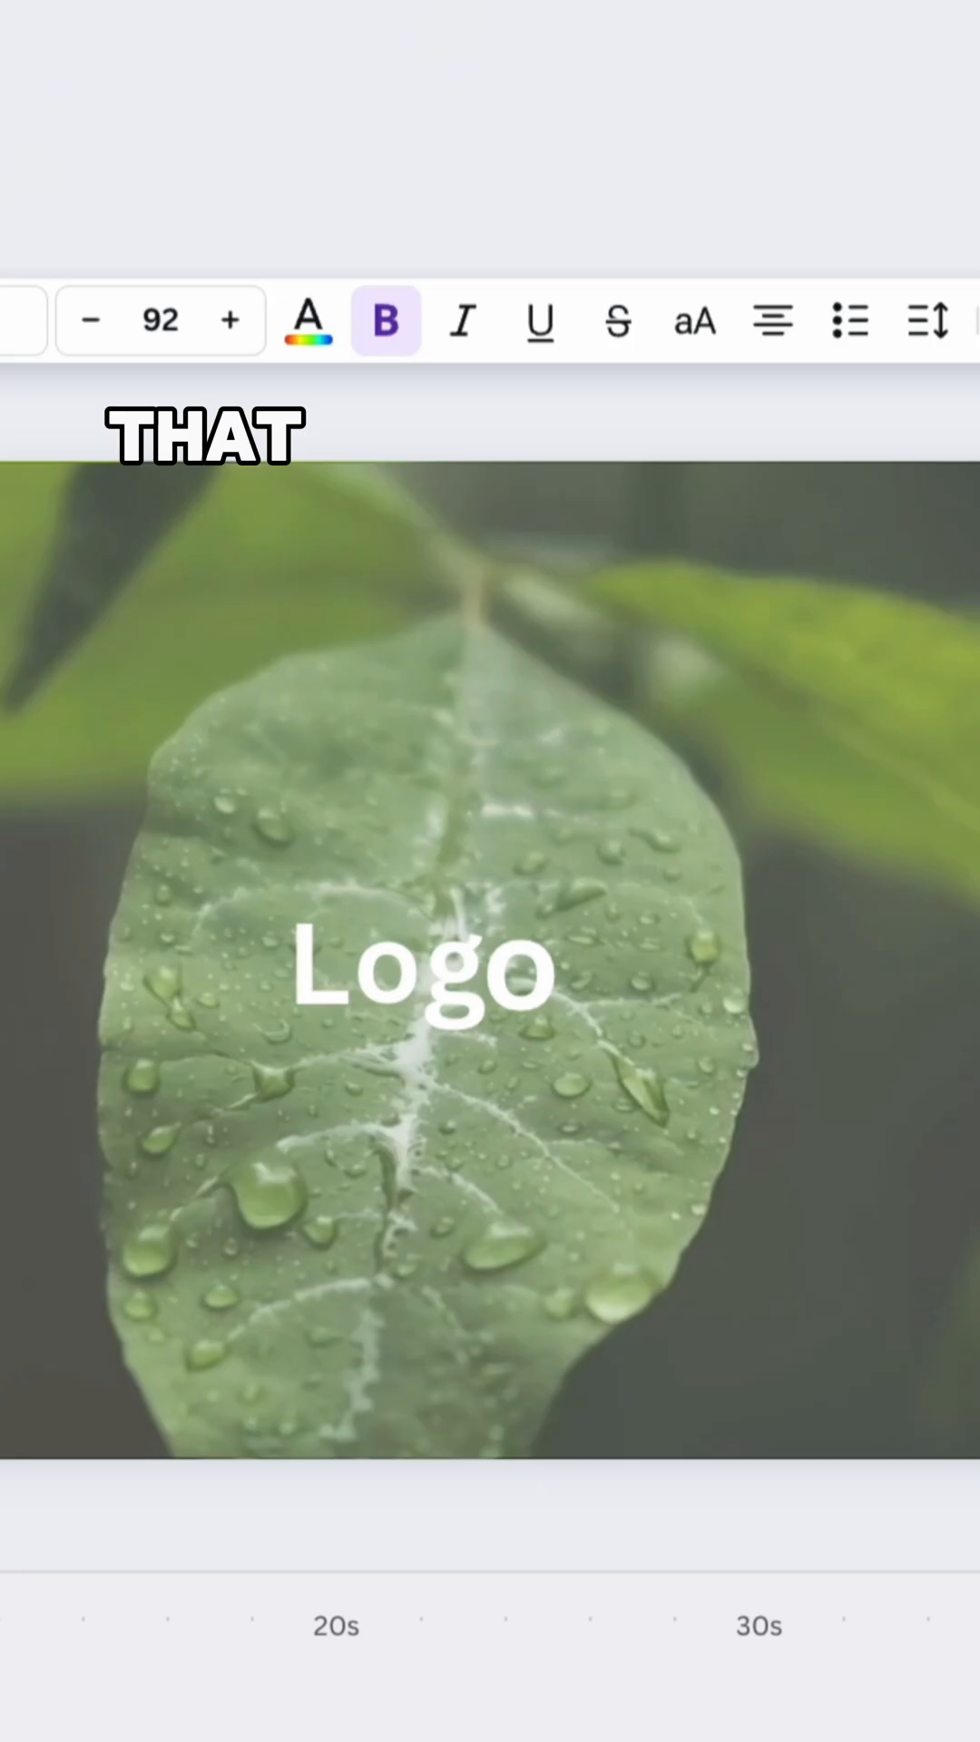
Add a new slide with a heading reading 'New Serum for Smooth'
left_click(426, 958)
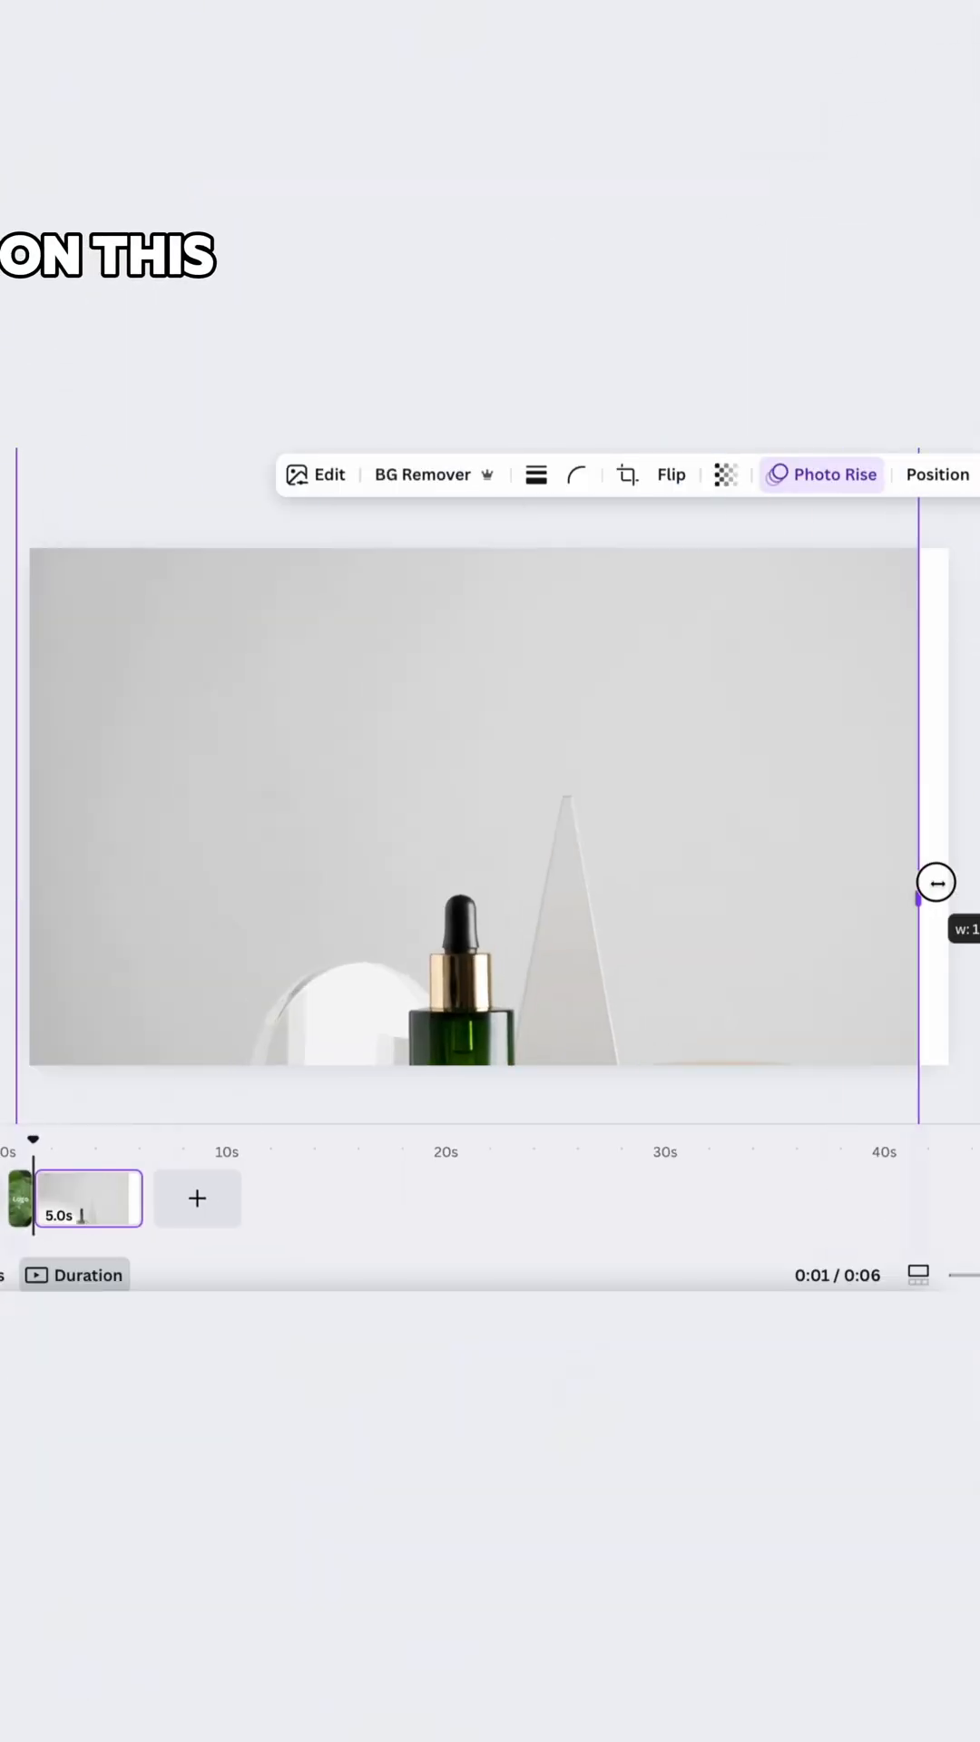
left_click(70, 370)
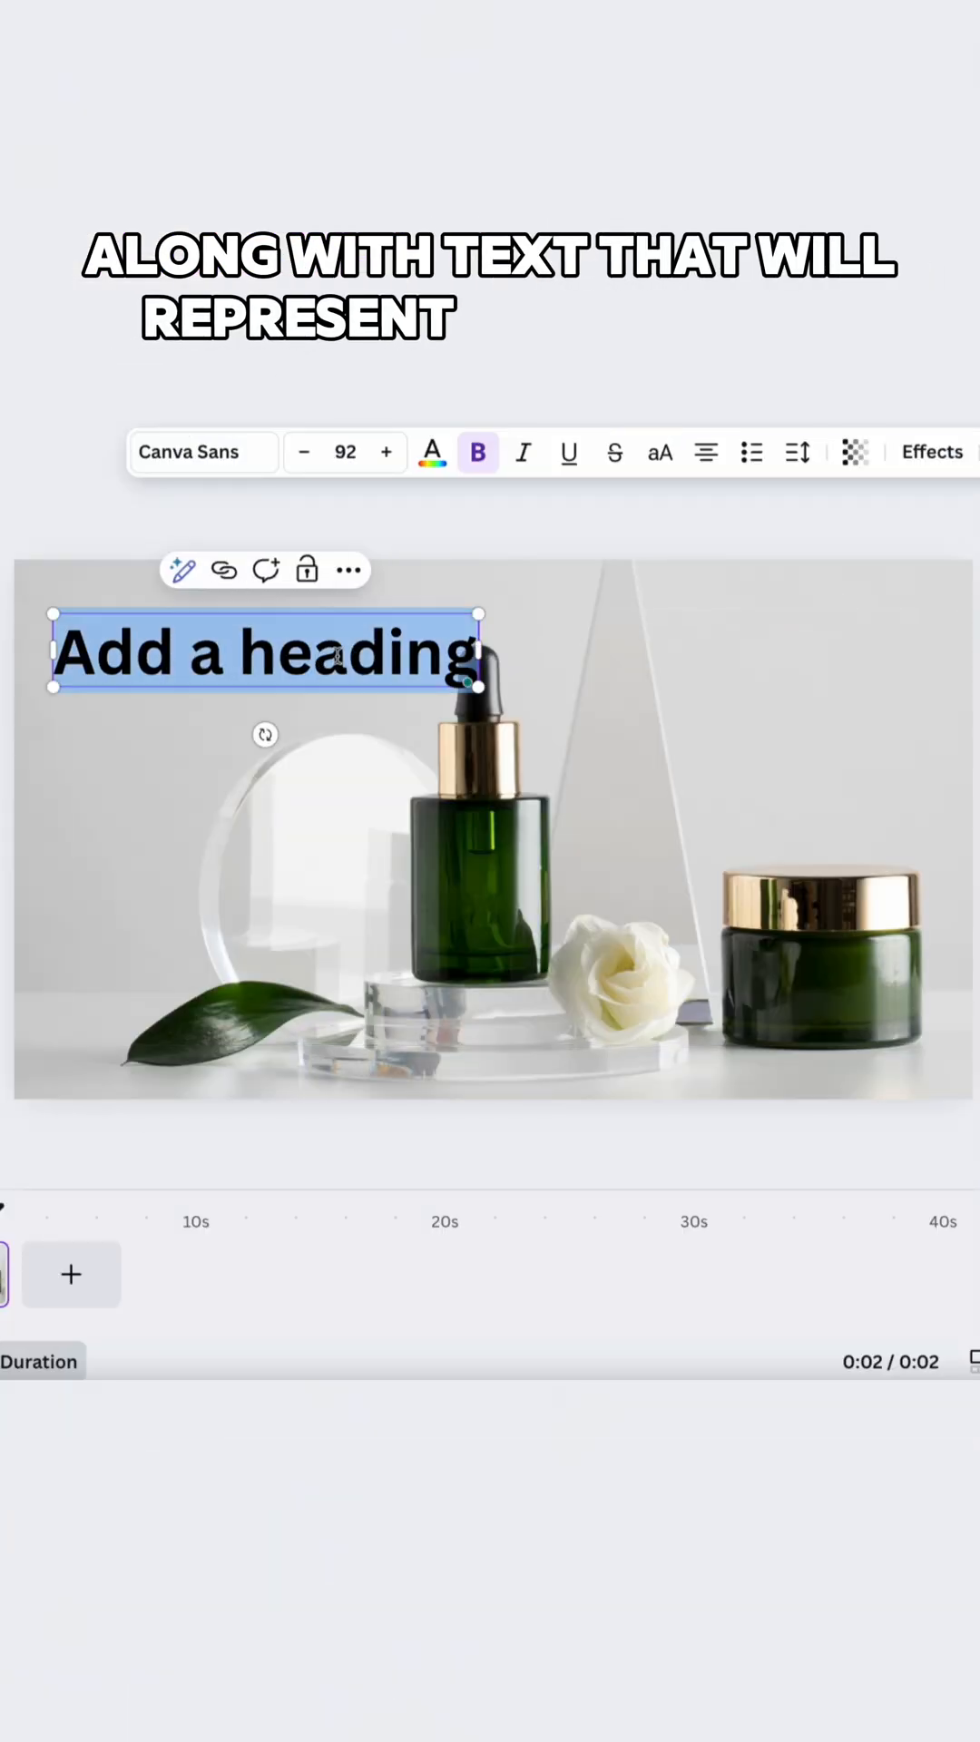
type("New Serum for Smooth")
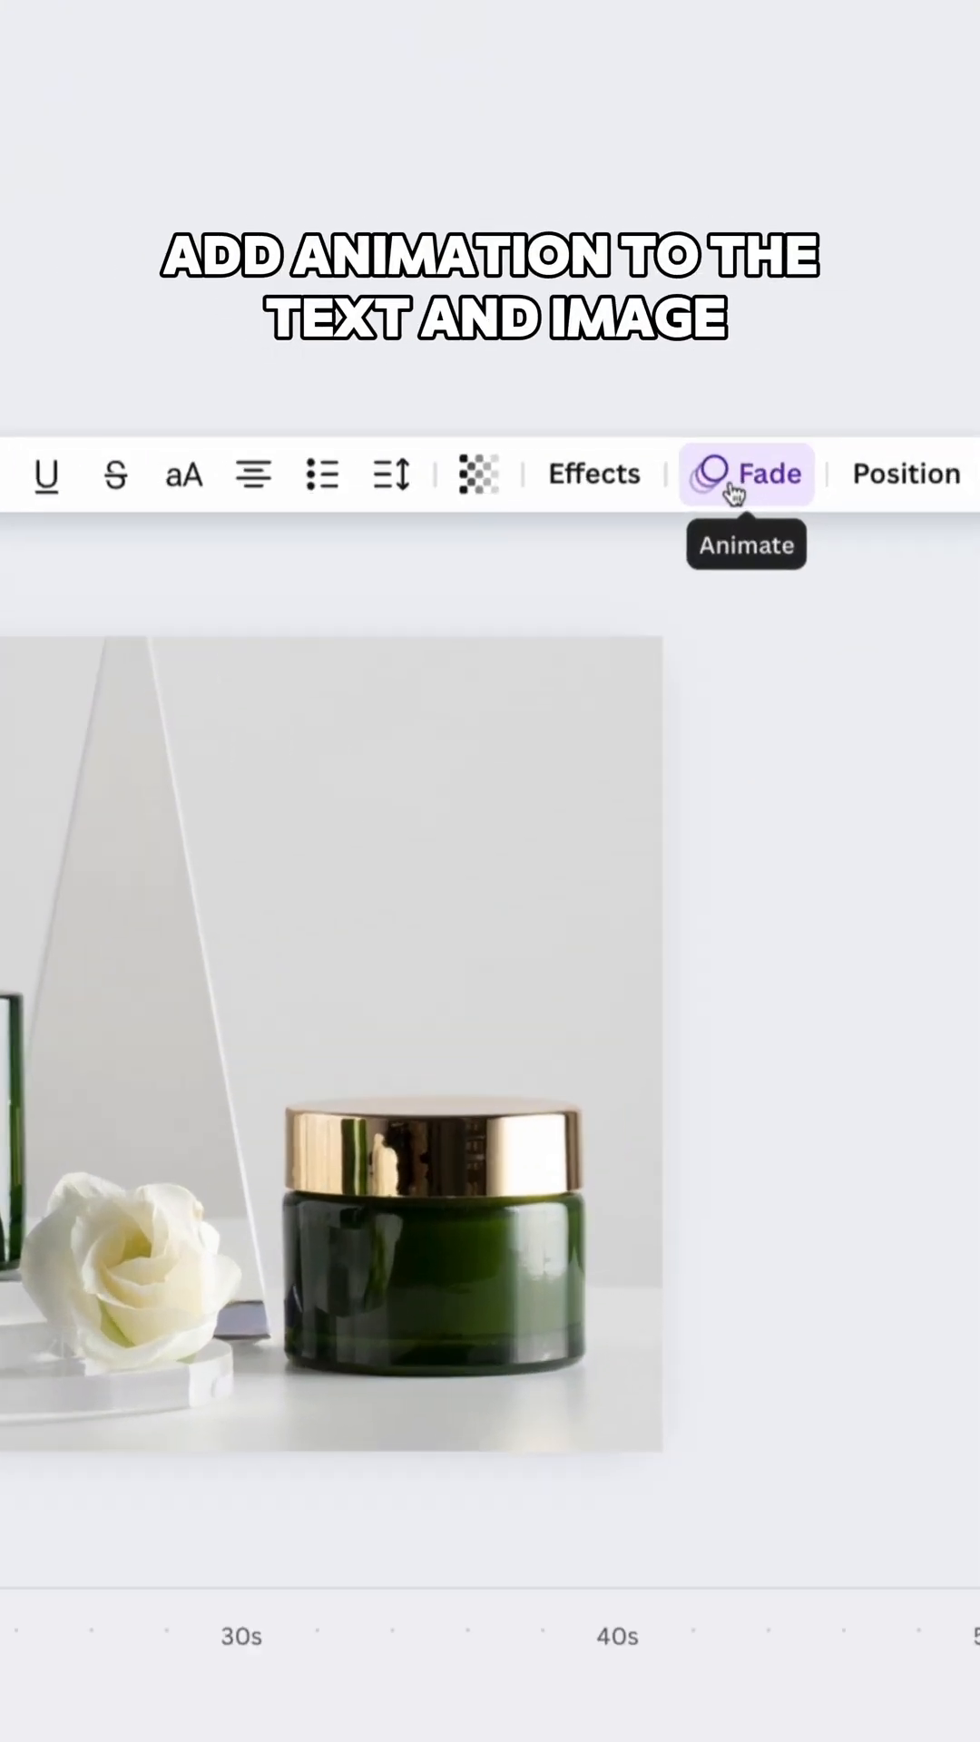
Apply a fade animation and add a transition between slides 1 and 2
left_click(746, 473)
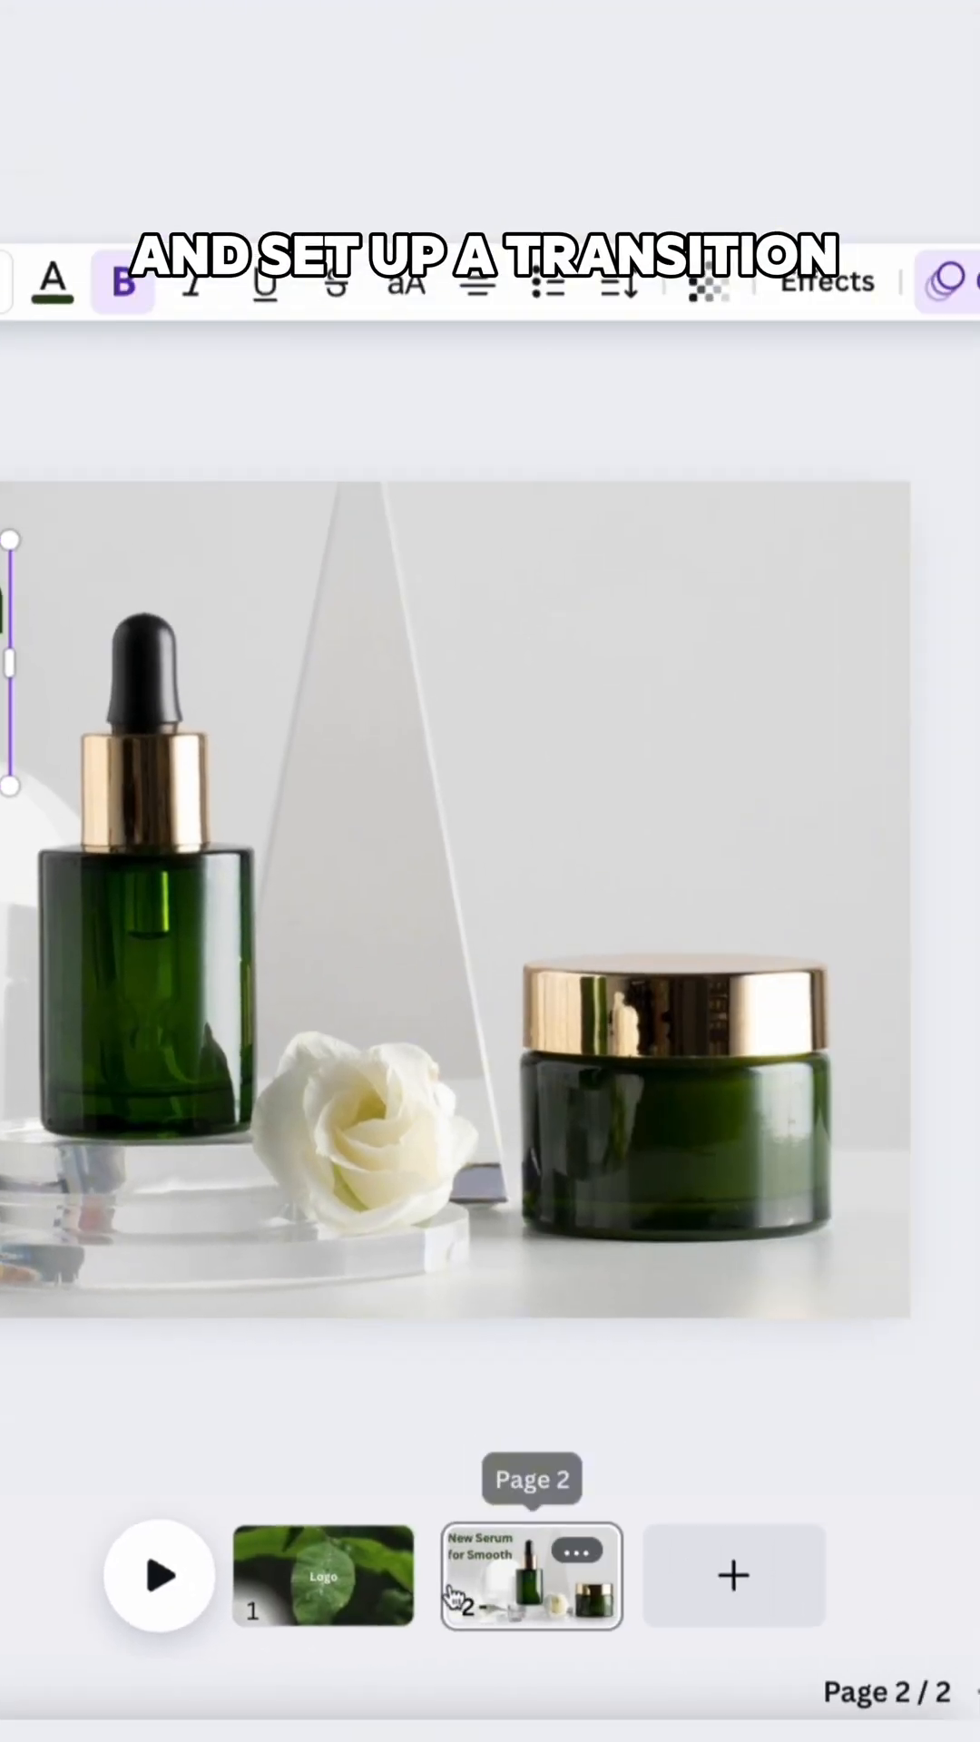
left_click(322, 1577)
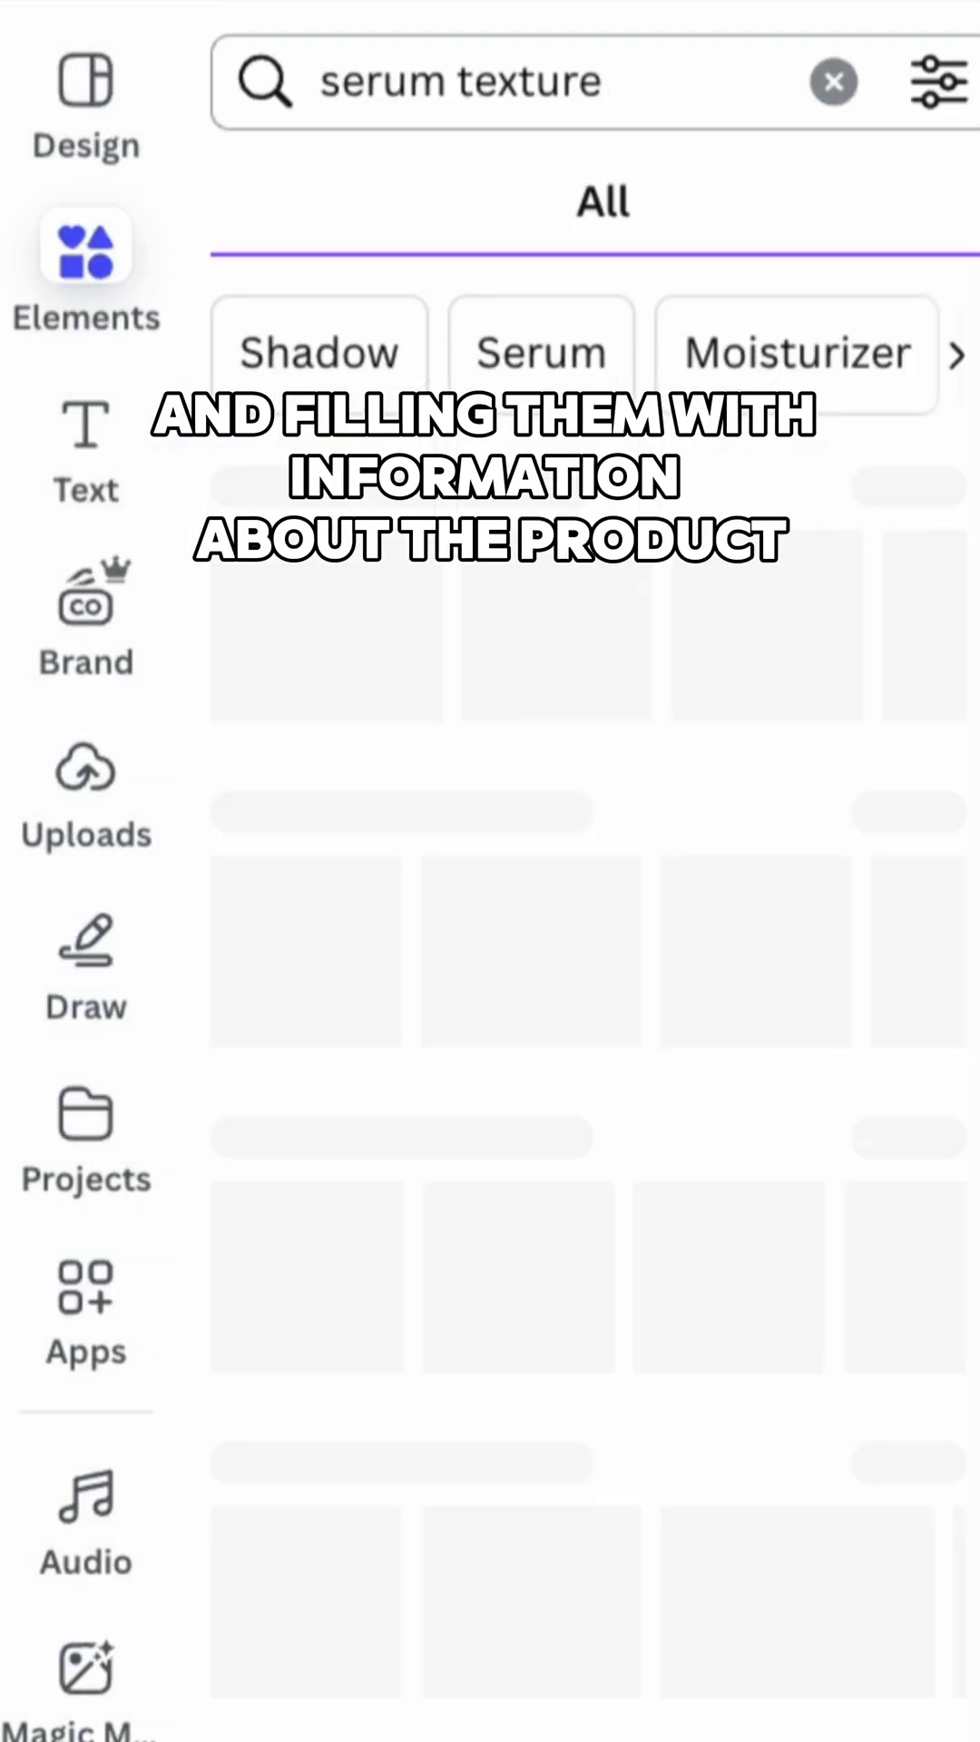
Add the serum texture face video as slide 3 with a transition from slide 2
left_click(599, 202)
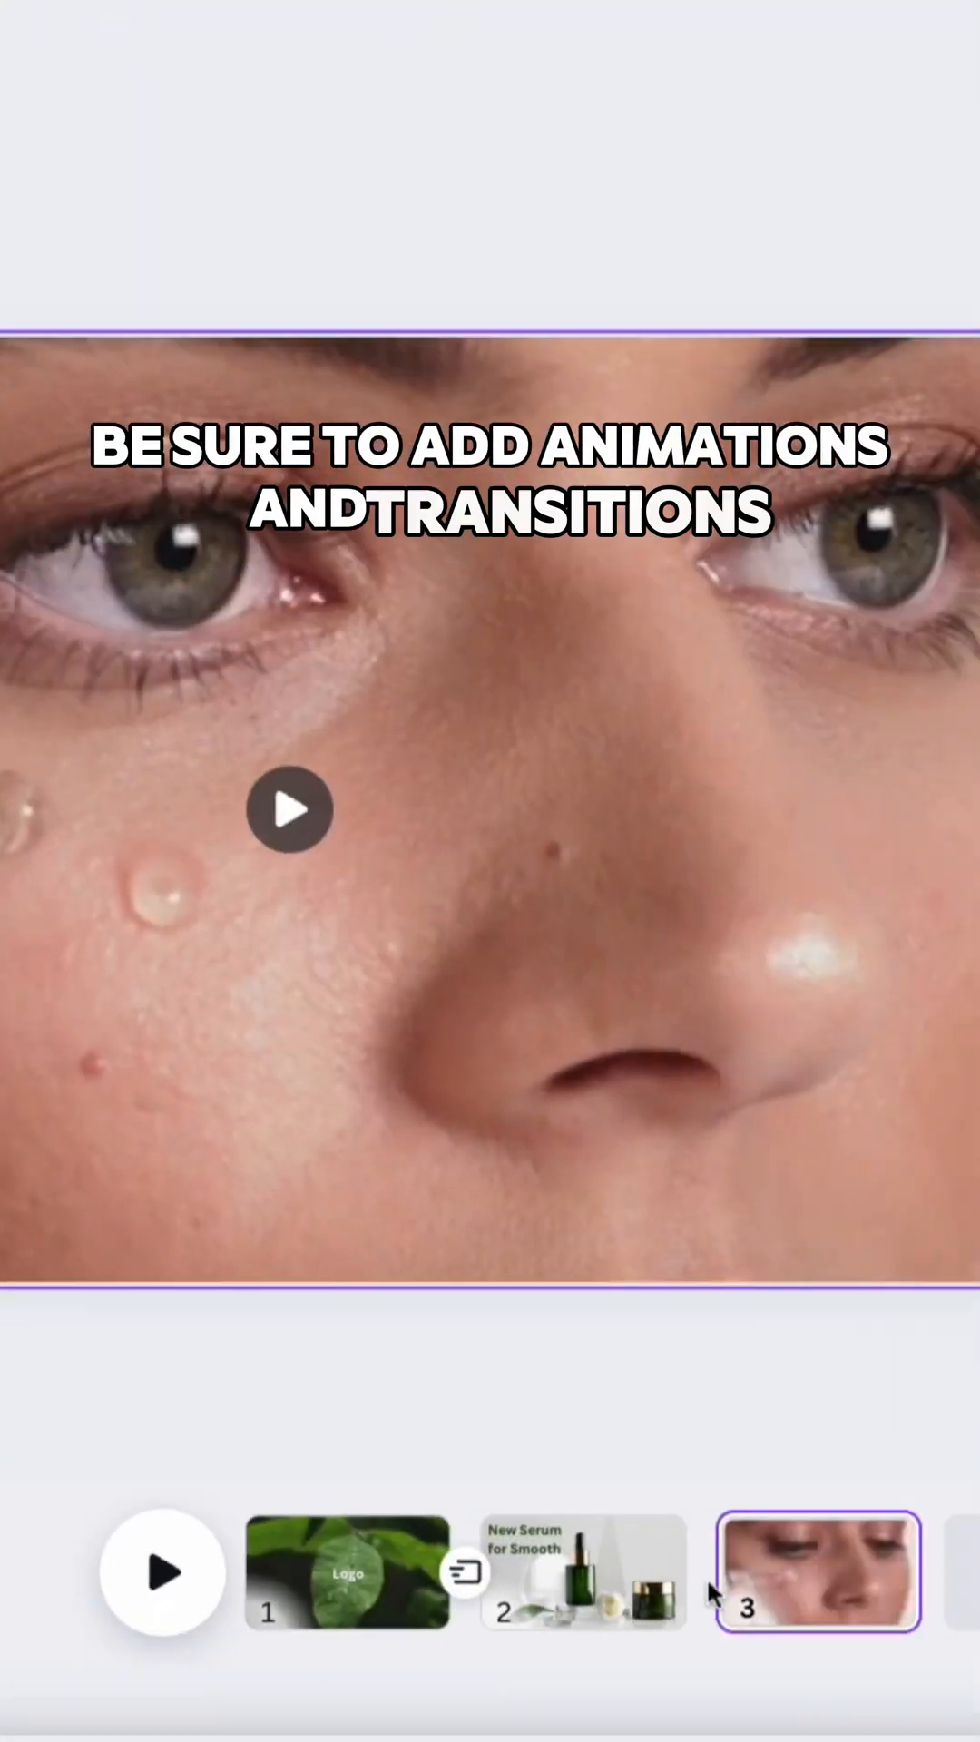
left_click(464, 1570)
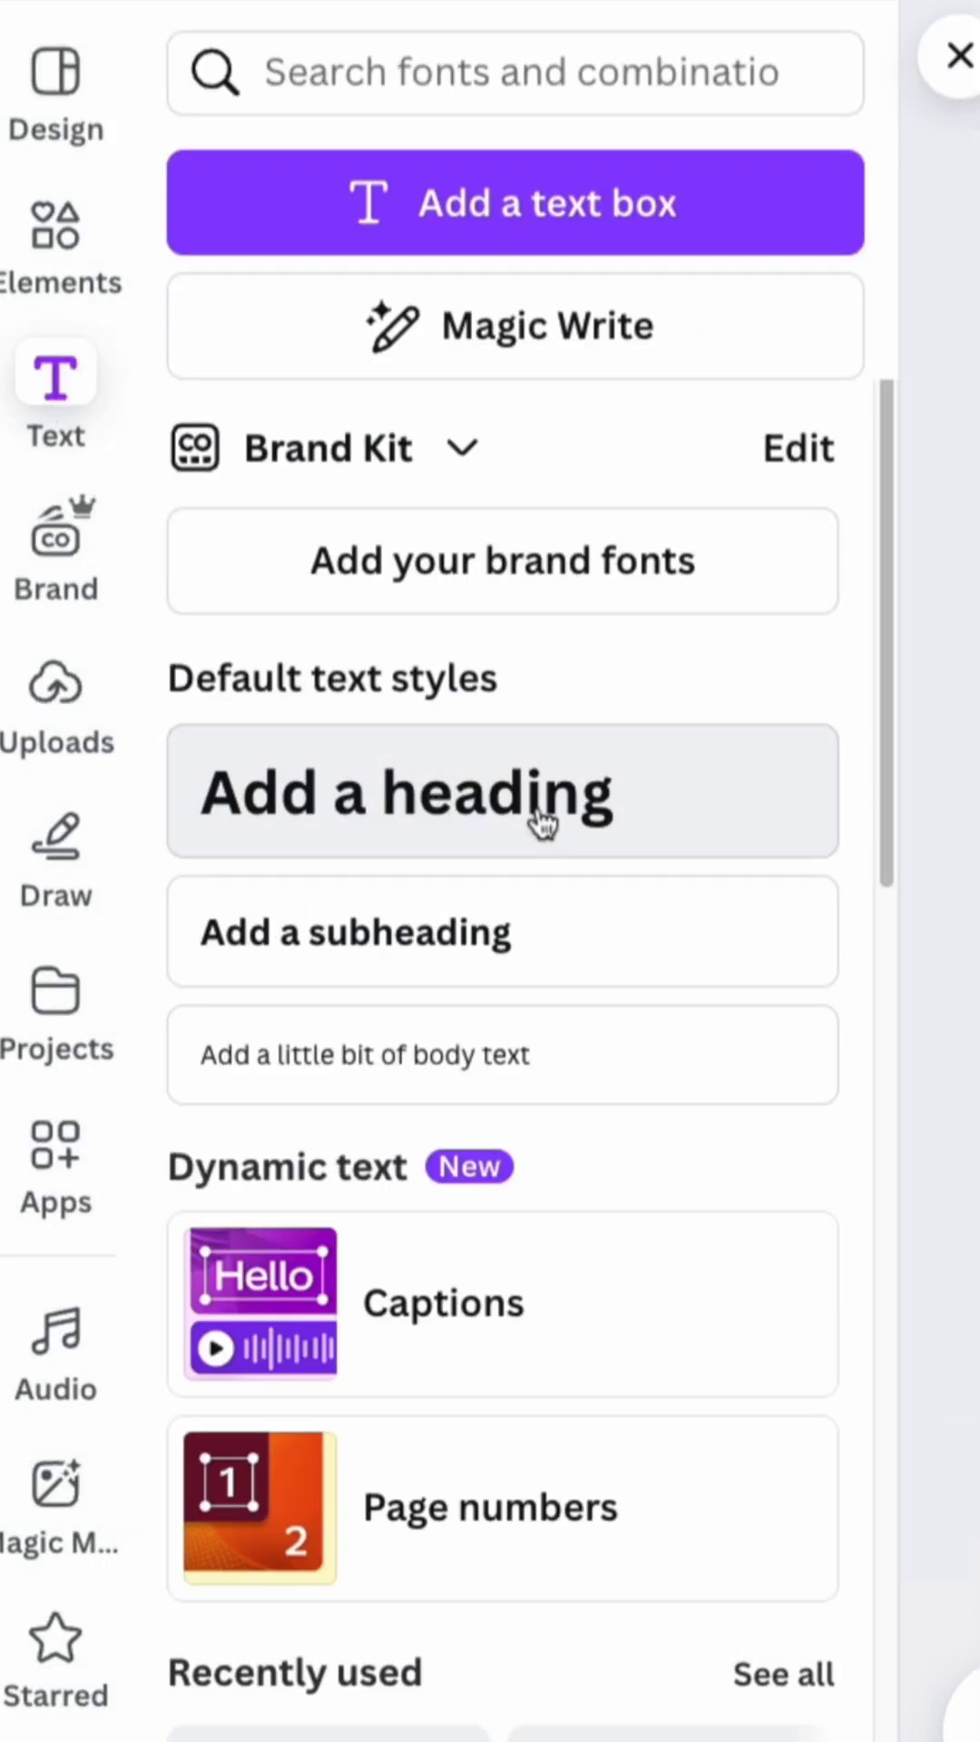
Open Share and its Download settings for MP4 video of all pages
left_click(842, 65)
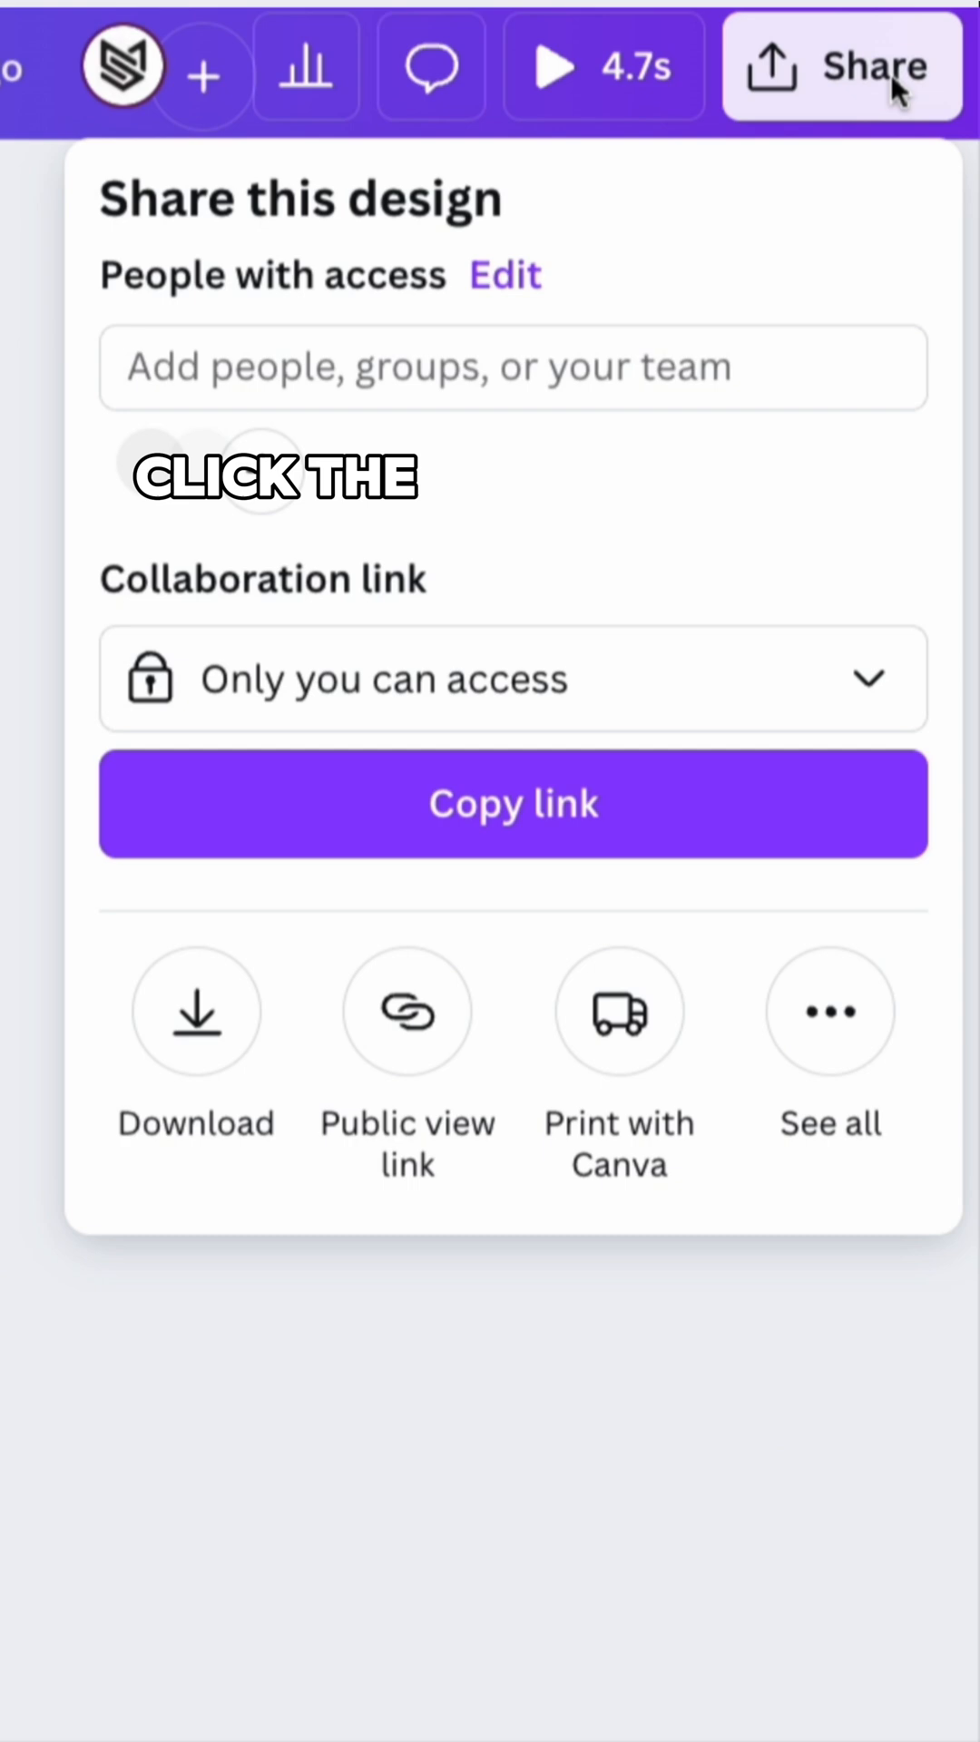
left_click(196, 1010)
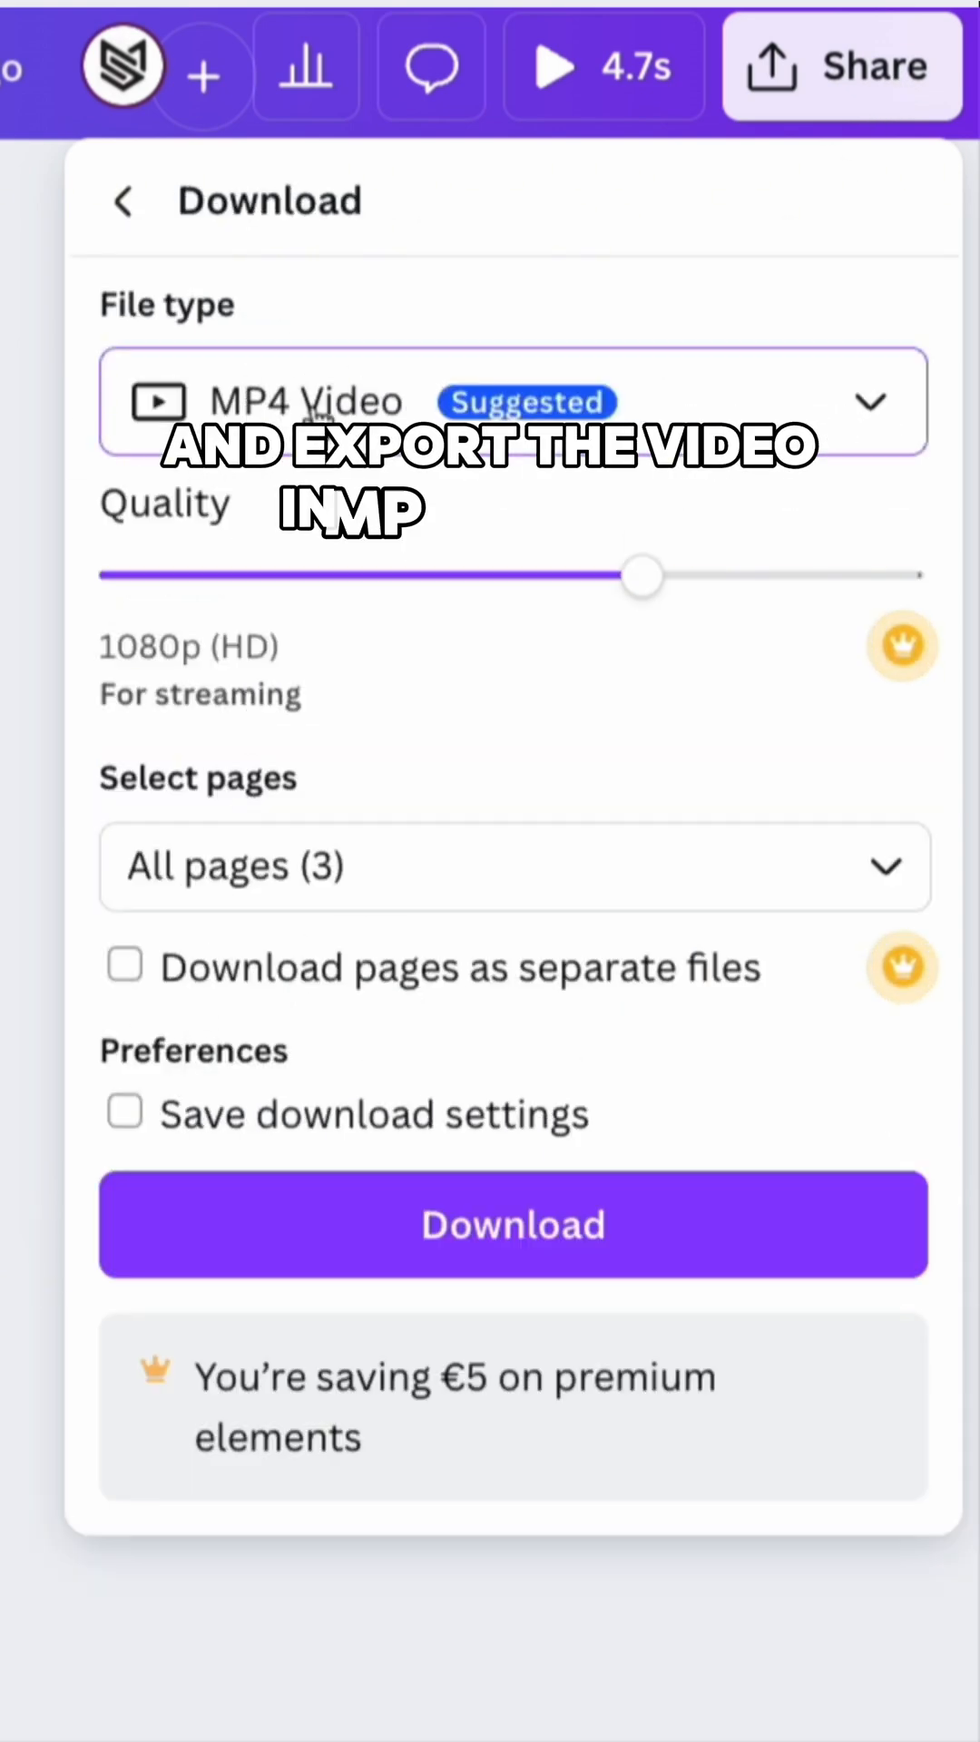